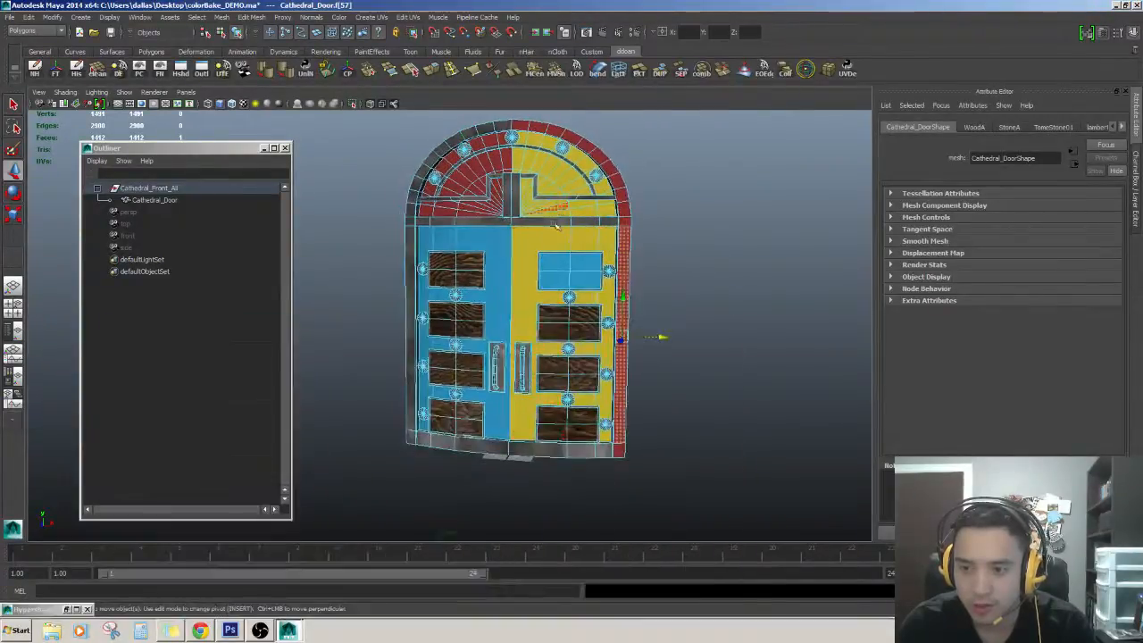
- Select and frame Cathedral_Door, then bring up the Create UVs projection menu
left_click(155, 200)
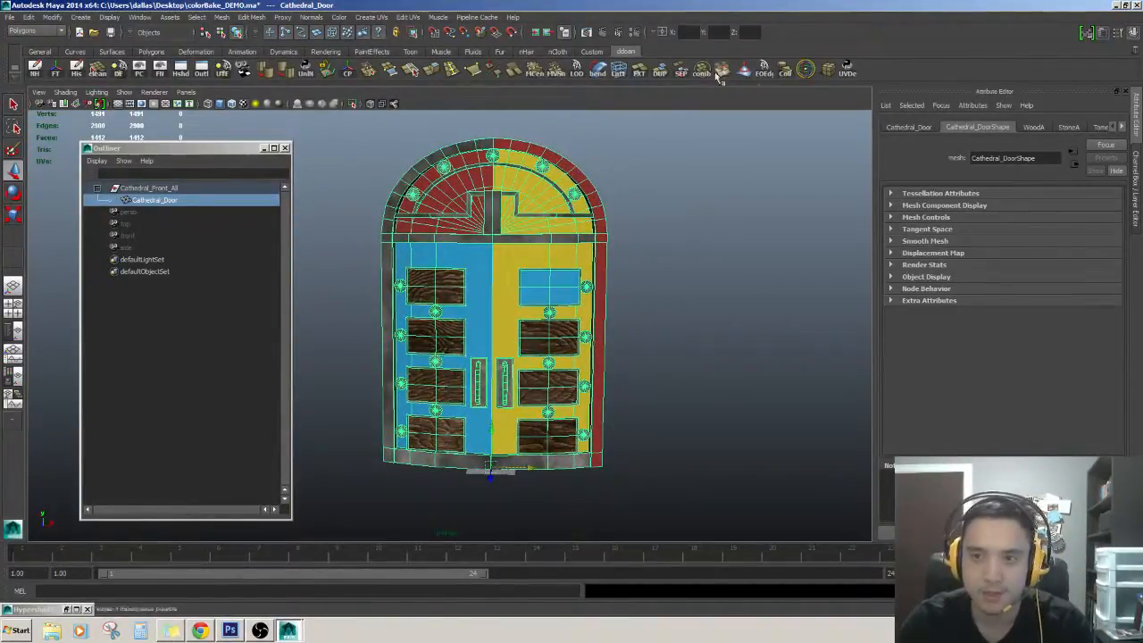
left_click(846, 72)
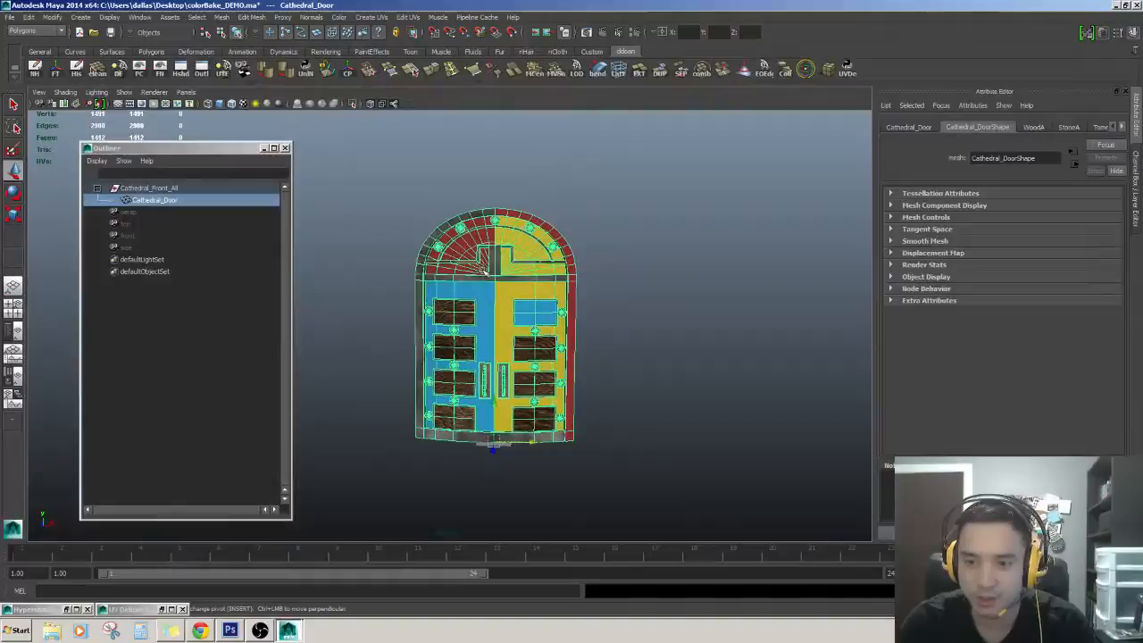
left_click(372, 17)
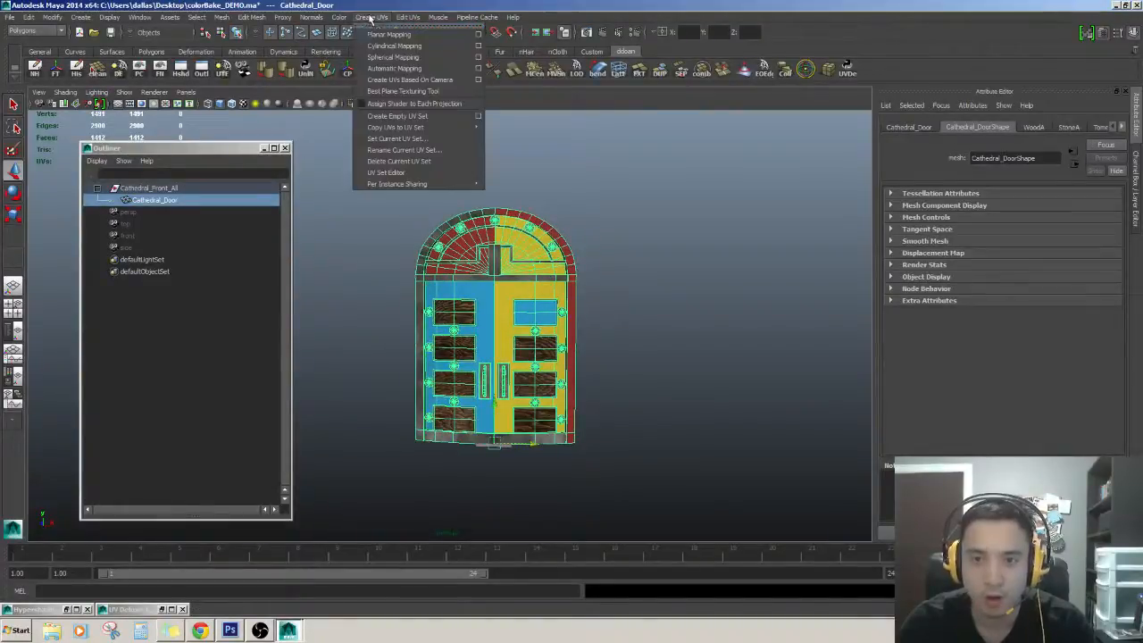
- Apply Automatic Mapping UVs to Cathedral_Door and reselect it in the Outliner
left_click(393, 68)
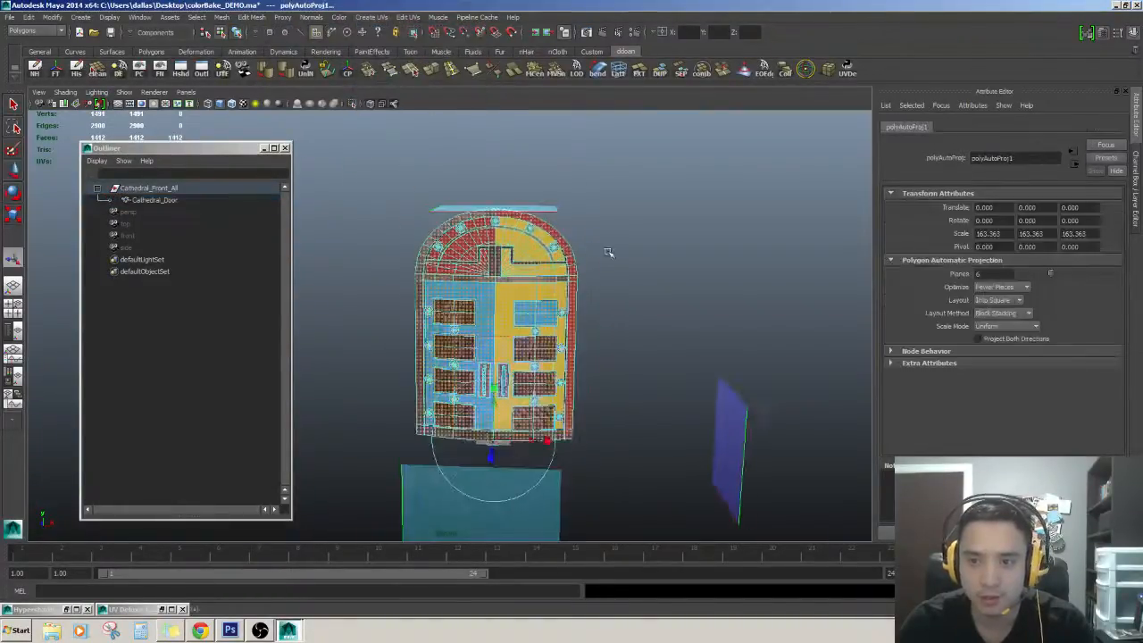
left_click(154, 199)
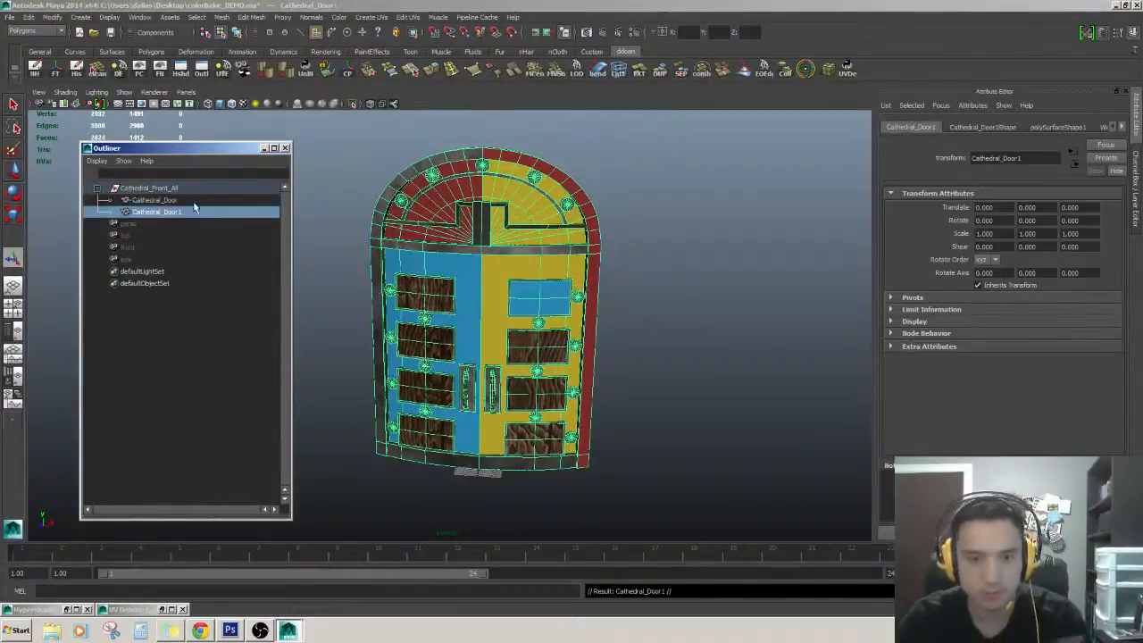
- Duplicate the door into Cathedral_Door1 and compare it with the original
left_click(154, 200)
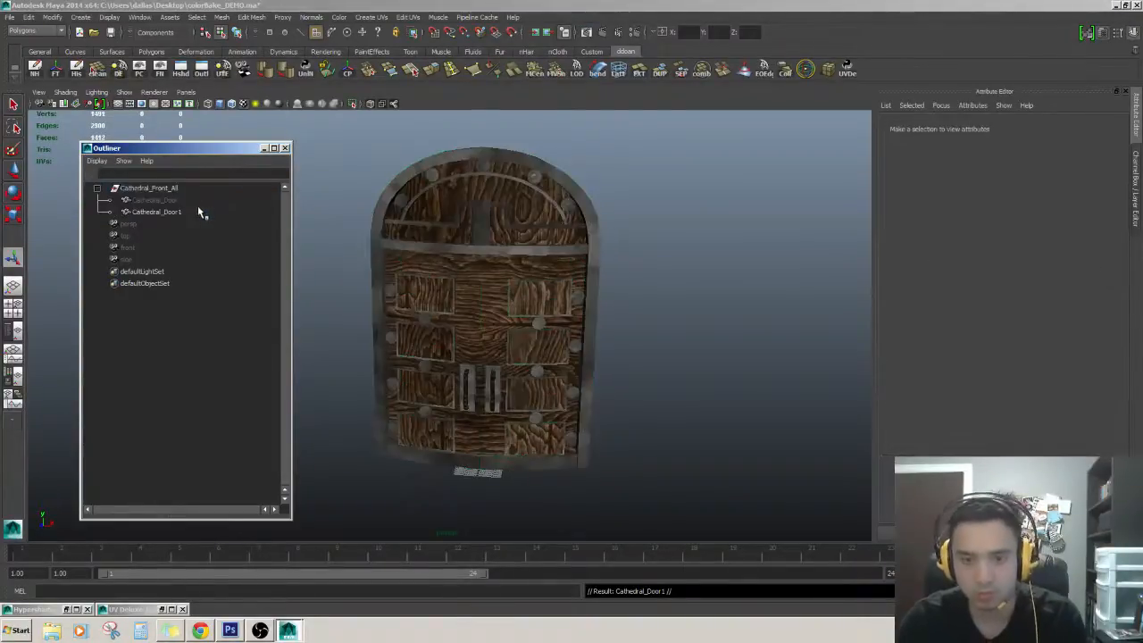
left_click(157, 212)
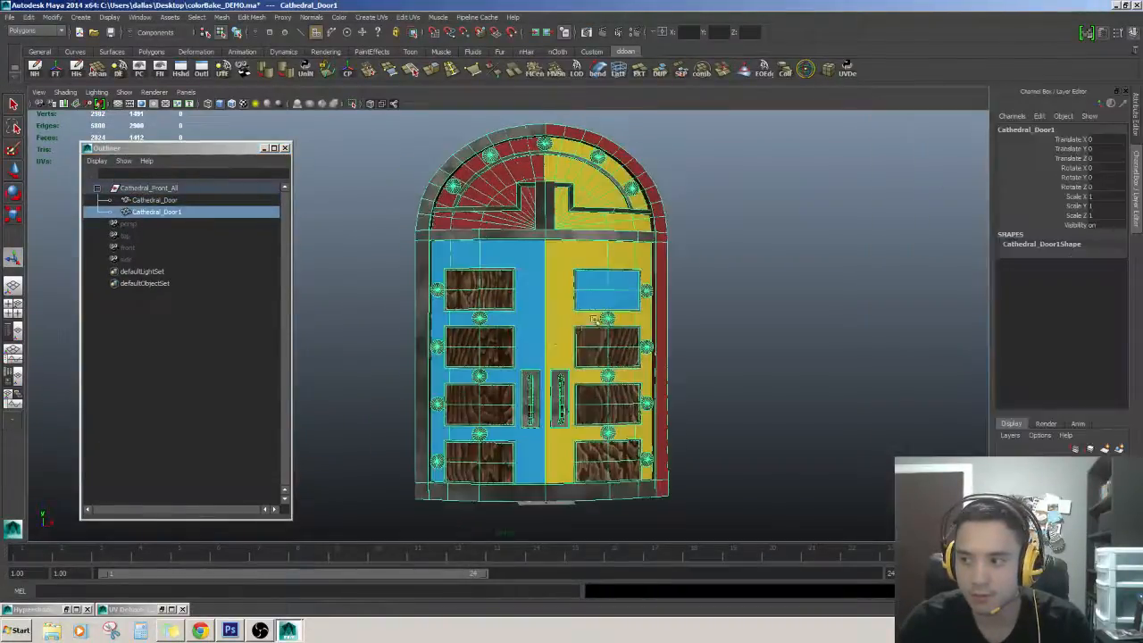
left_click(153, 200)
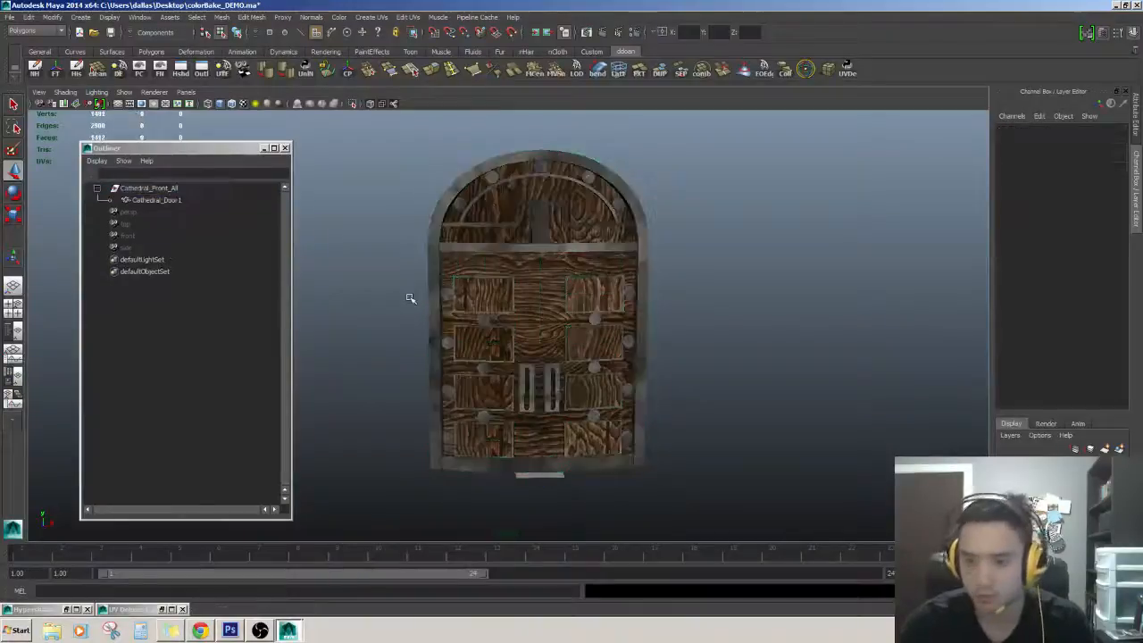
- Shift-select Cathedral_Door and Cathedral_Door1 together in the Outliner
left_click(154, 200)
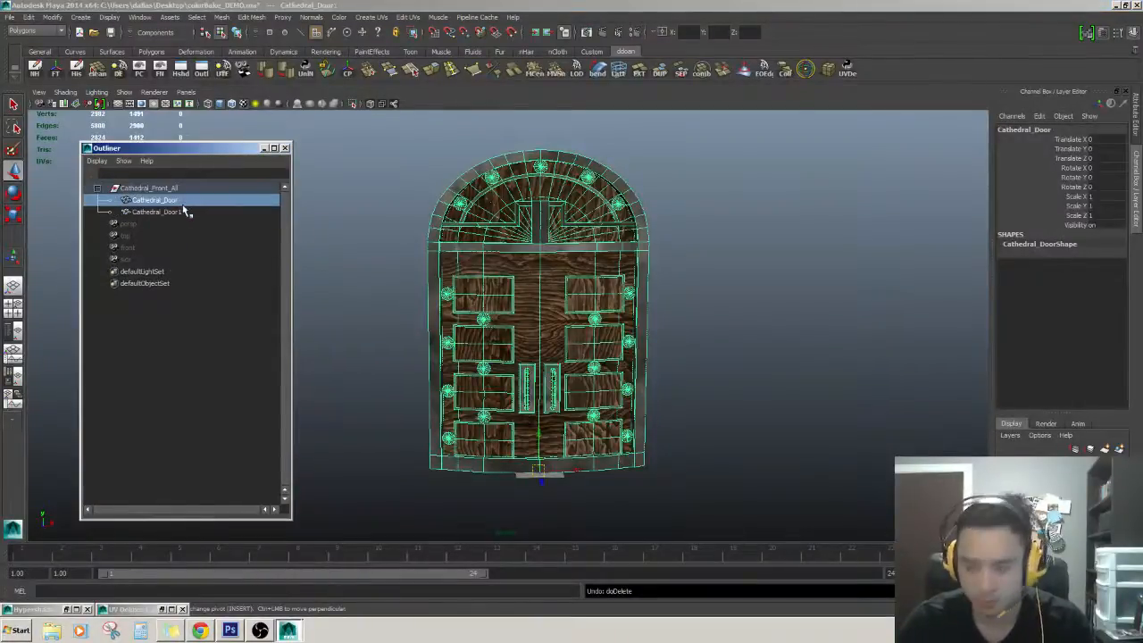
left_click(154, 212)
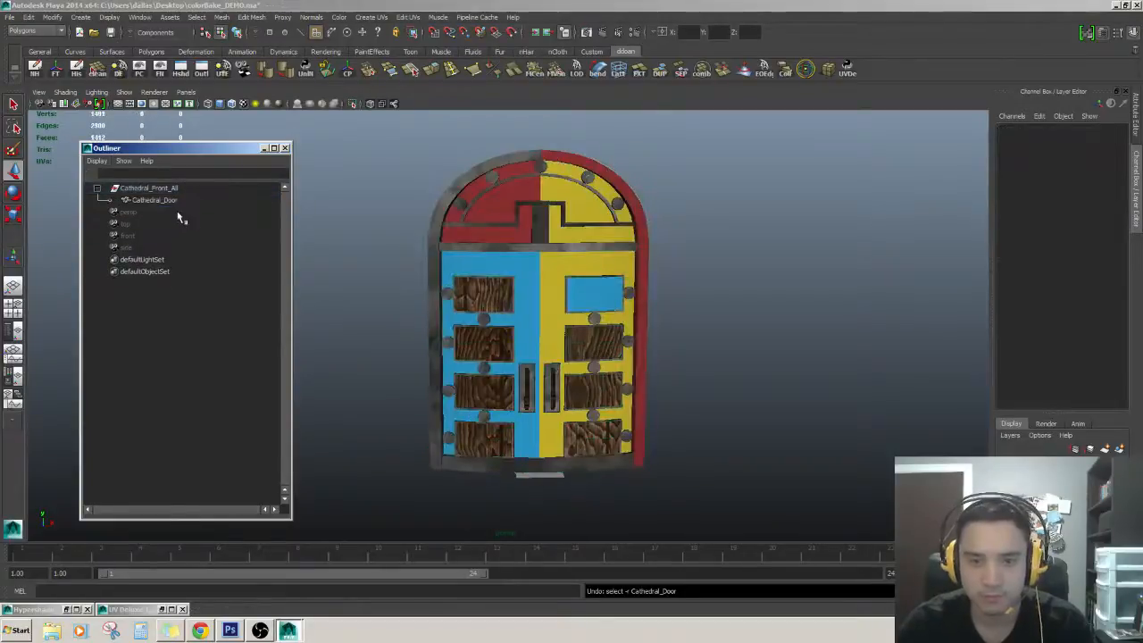
left_click(153, 200)
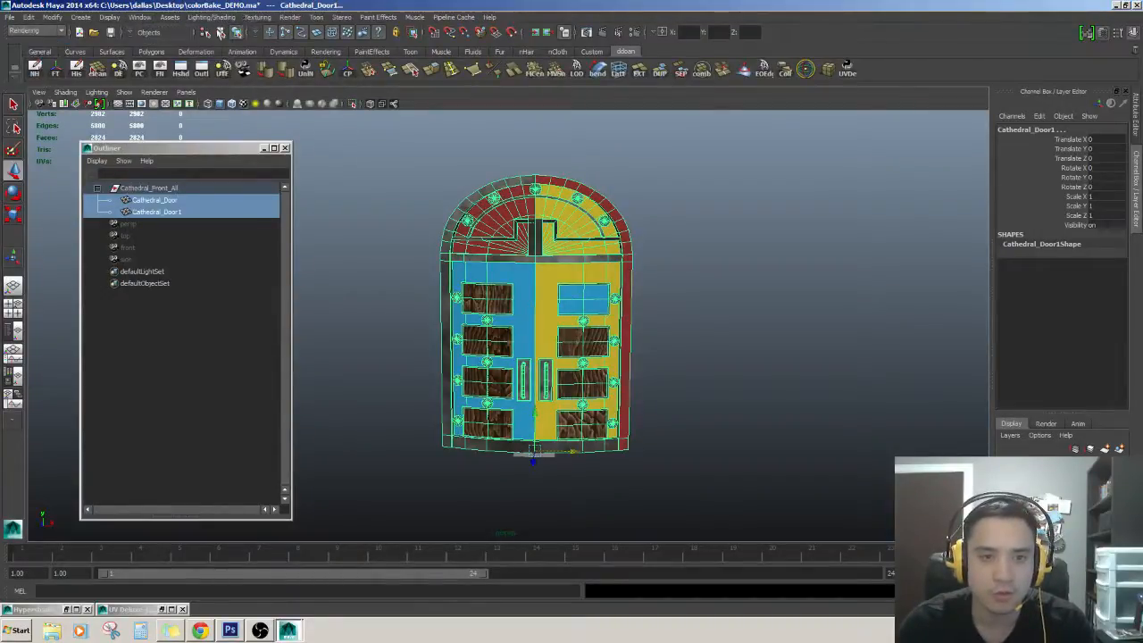
- Open Lighting/Shading > Transfer Maps with Diffuse output to colorMap.tga
left_click(212, 17)
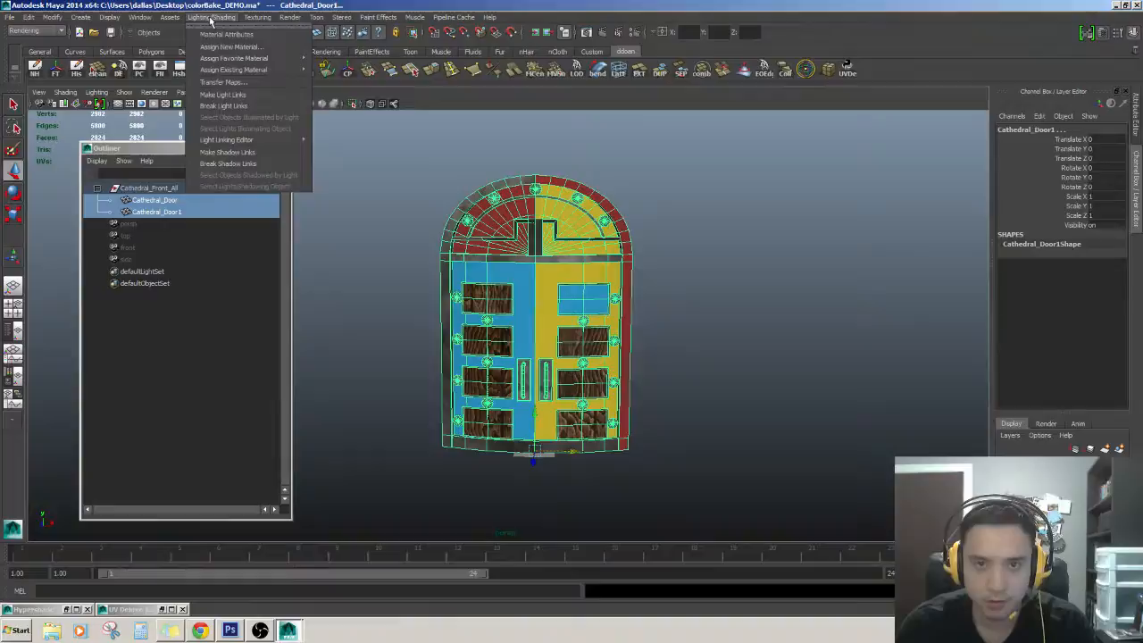
mouse_move(228, 83)
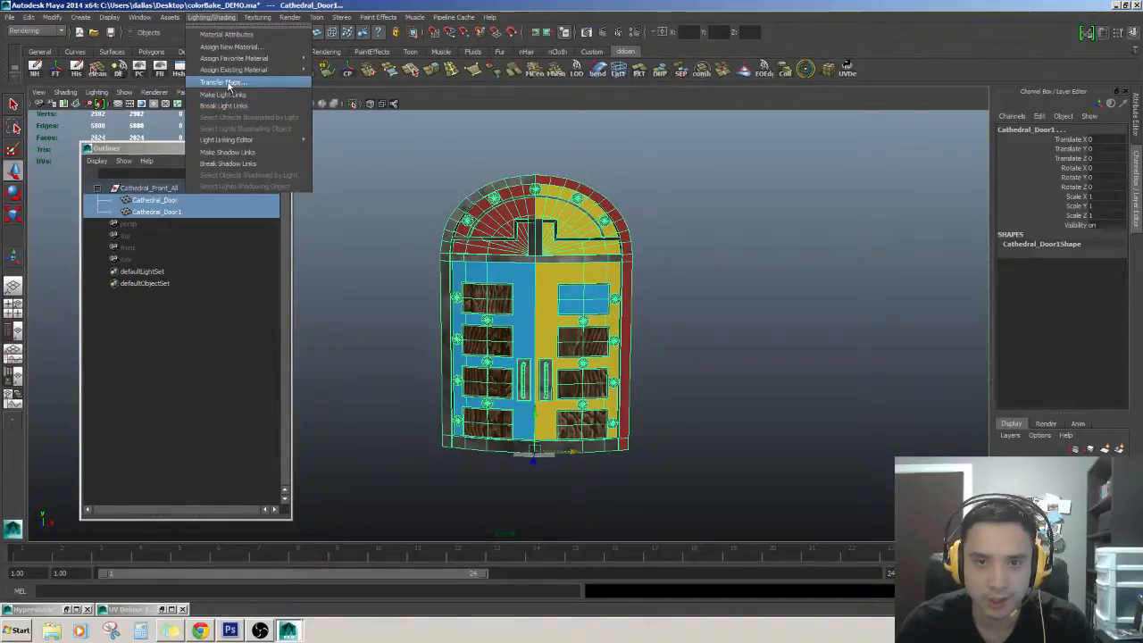
left_click(222, 82)
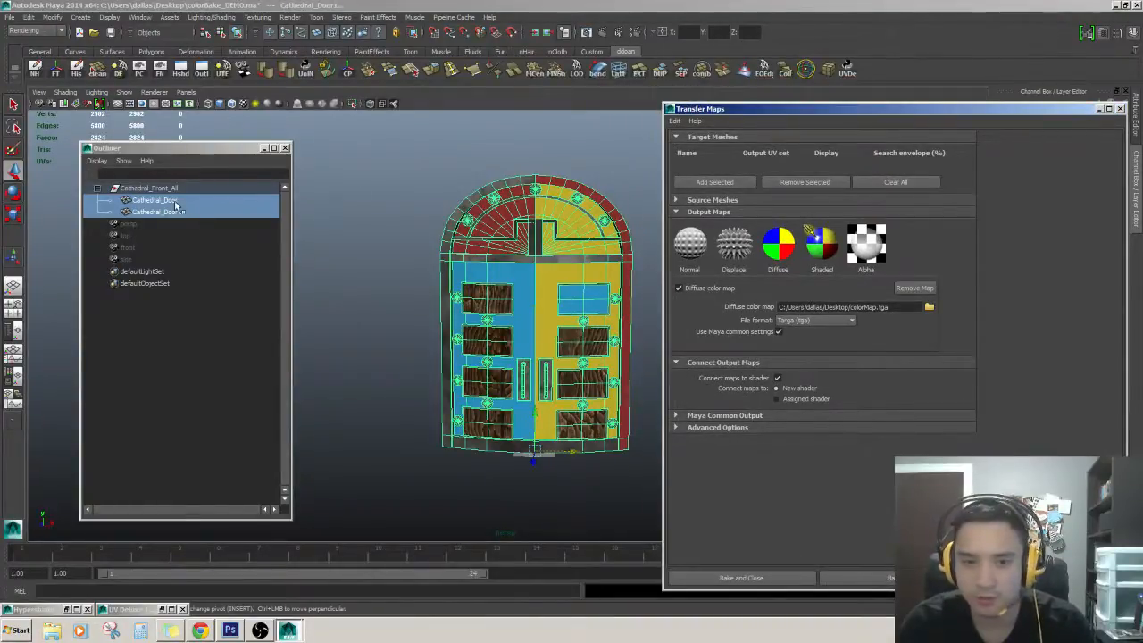
- Add Cathedral_Door as target and Cathedral_Door1 as source, showing Maya Common Output
left_click(714, 182)
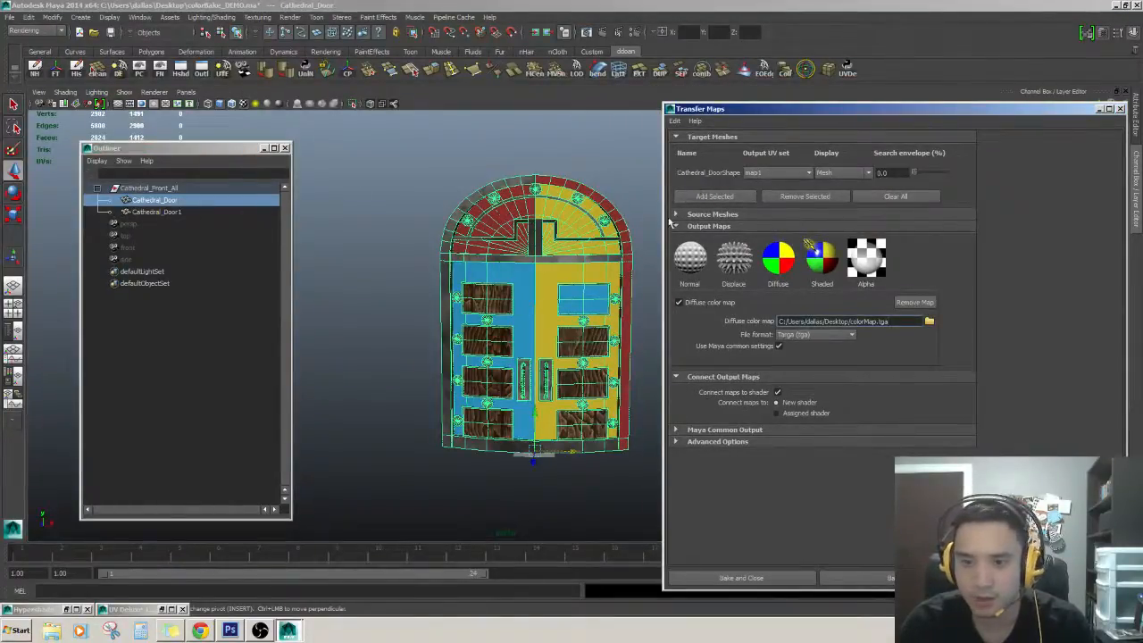
left_click(676, 213)
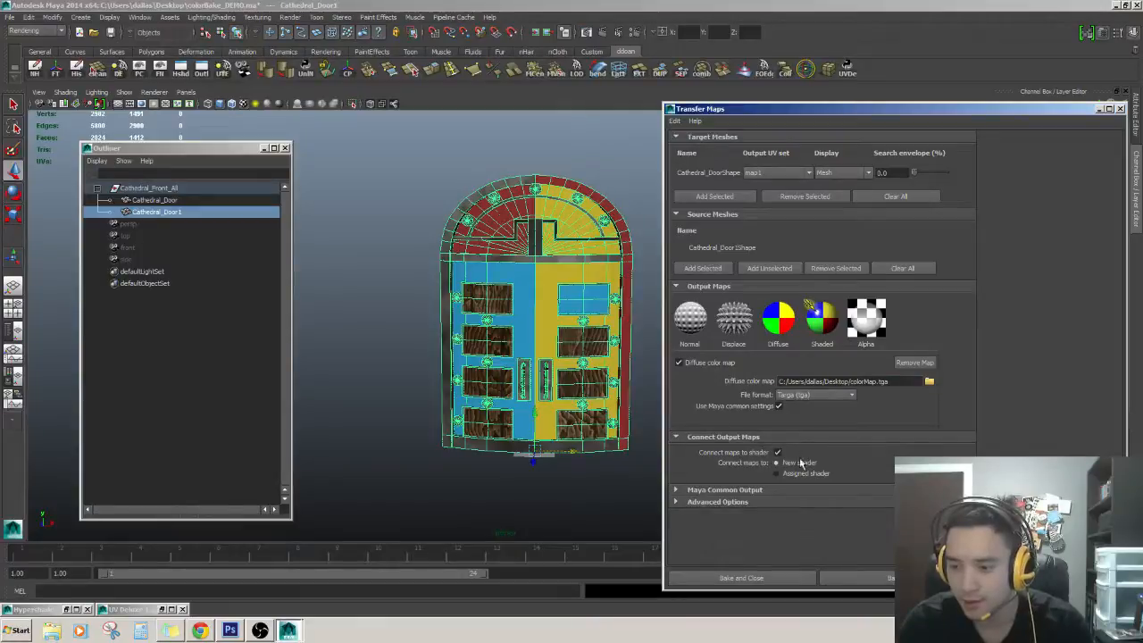
left_click(725, 490)
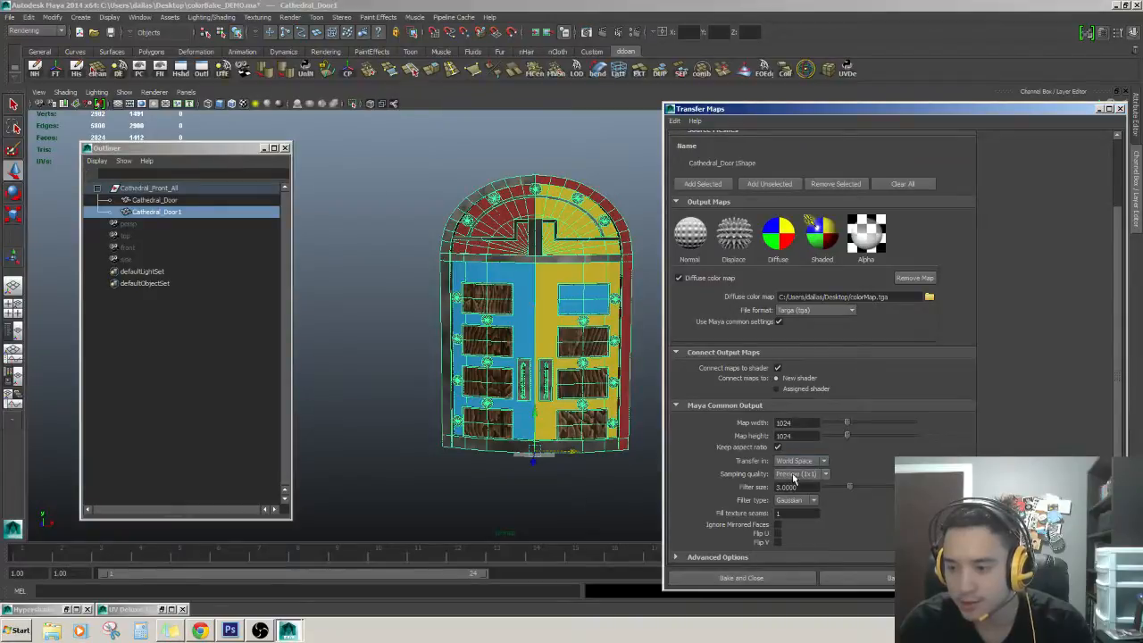
- Keep Preview (1x1) sampling quality at 1024x1024 and bake the diffuse map
left_click(801, 473)
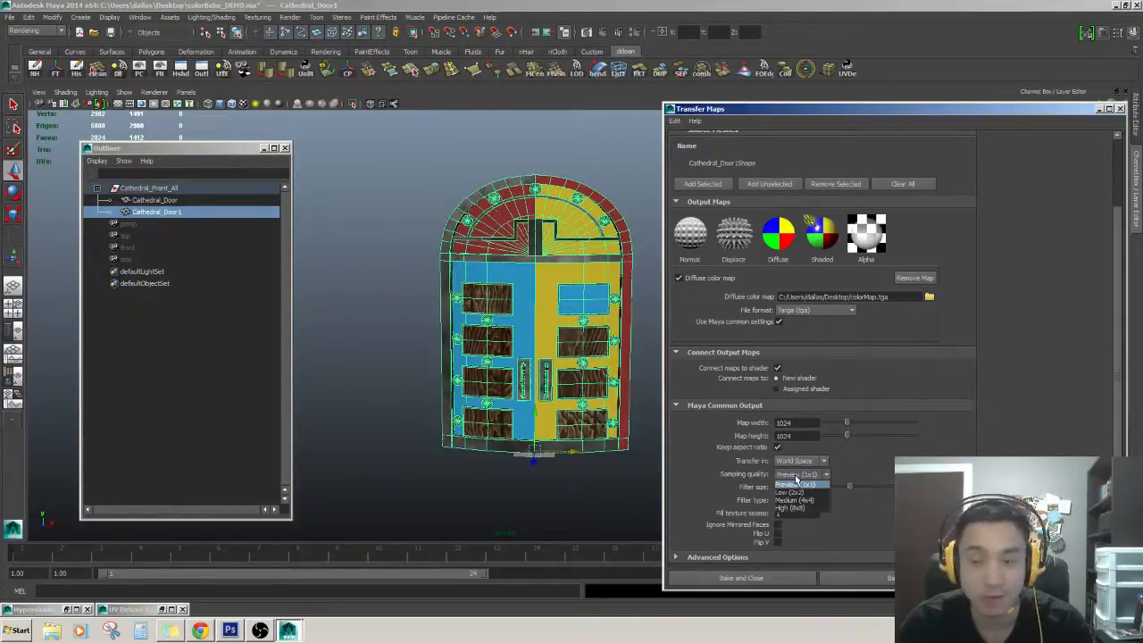
left_click(800, 474)
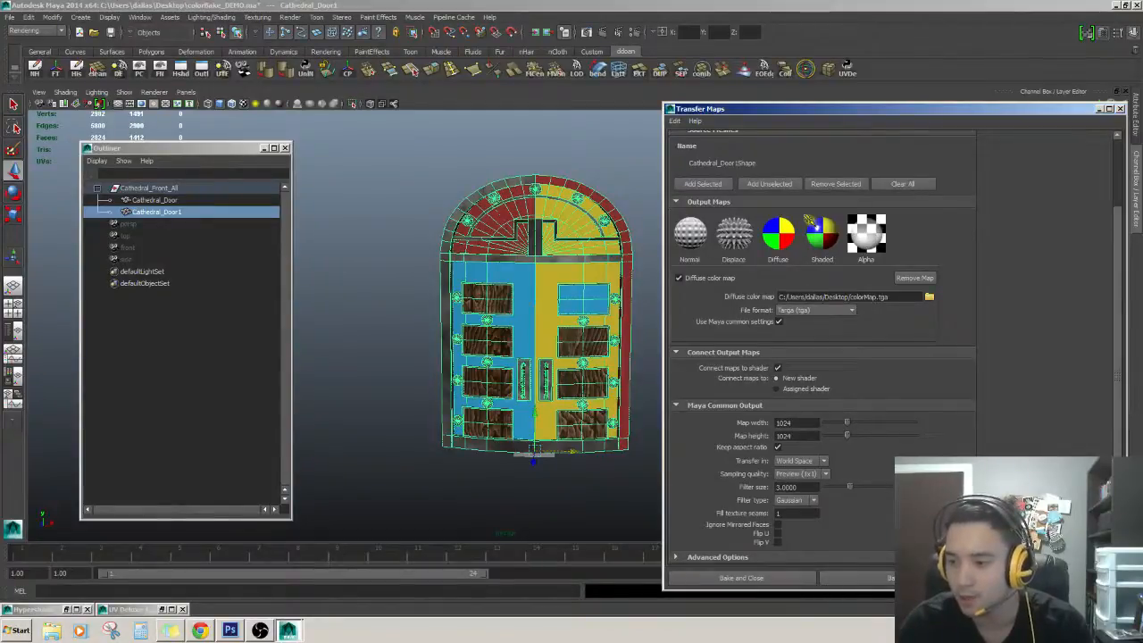
mouse_move(760, 489)
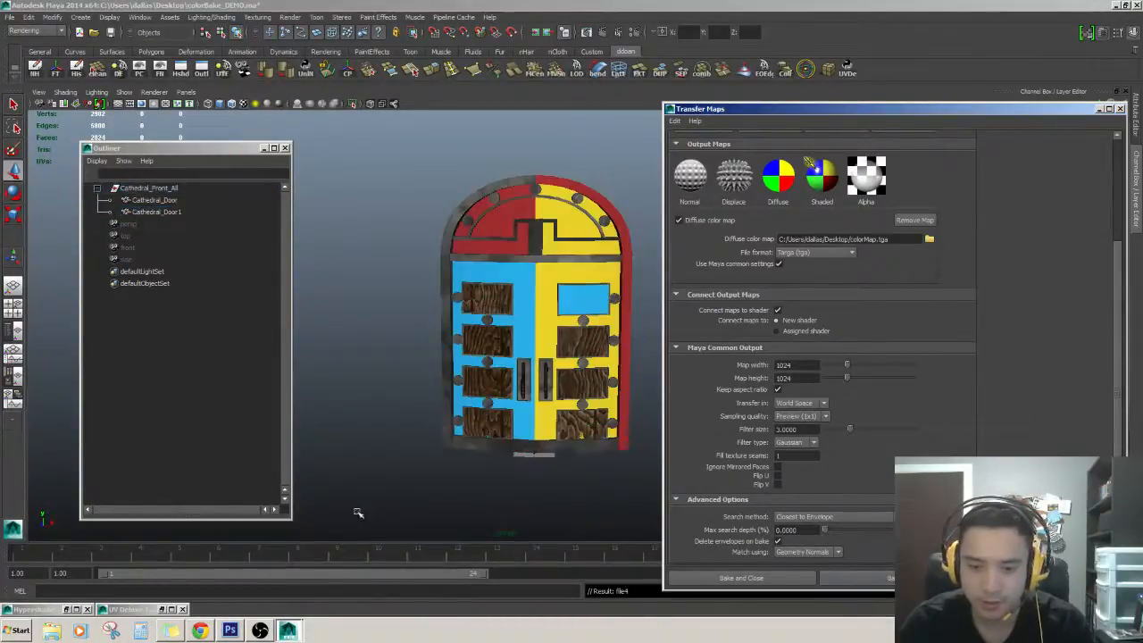
- Zoom into the baked door, then minimise Maya to reveal colorMap.tga
left_click(154, 199)
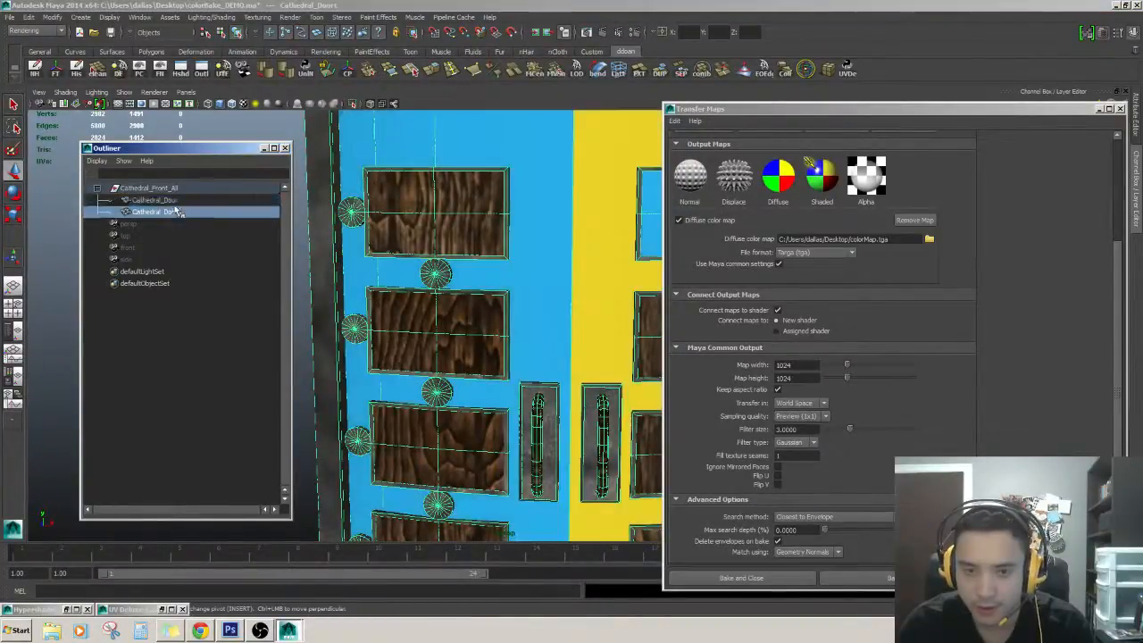
left_click(155, 200)
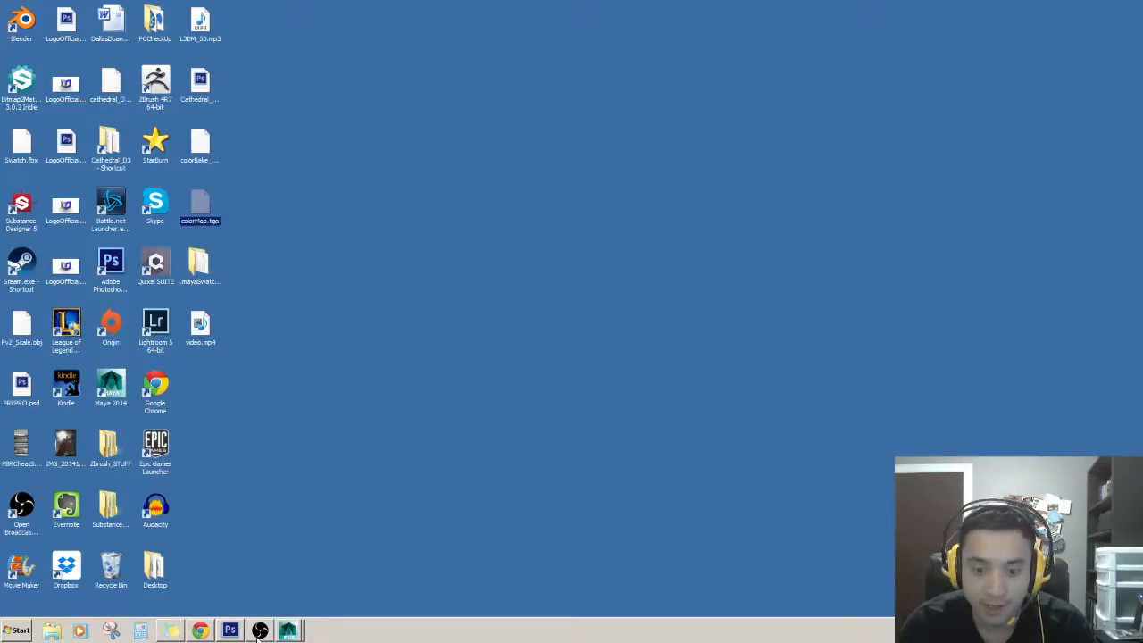
- Open colorMap.tga from the desktop in Photoshop
left_click(230, 631)
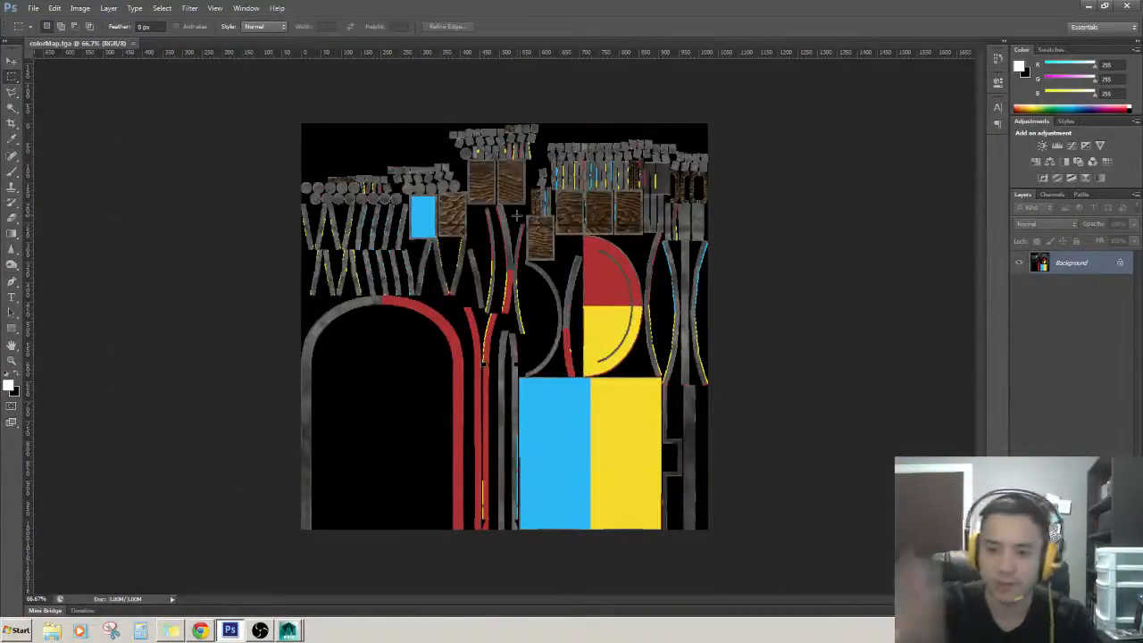
- Look over the baked colorMap.tga texture in Photoshop
left_click_drag(545, 399, 621, 460)
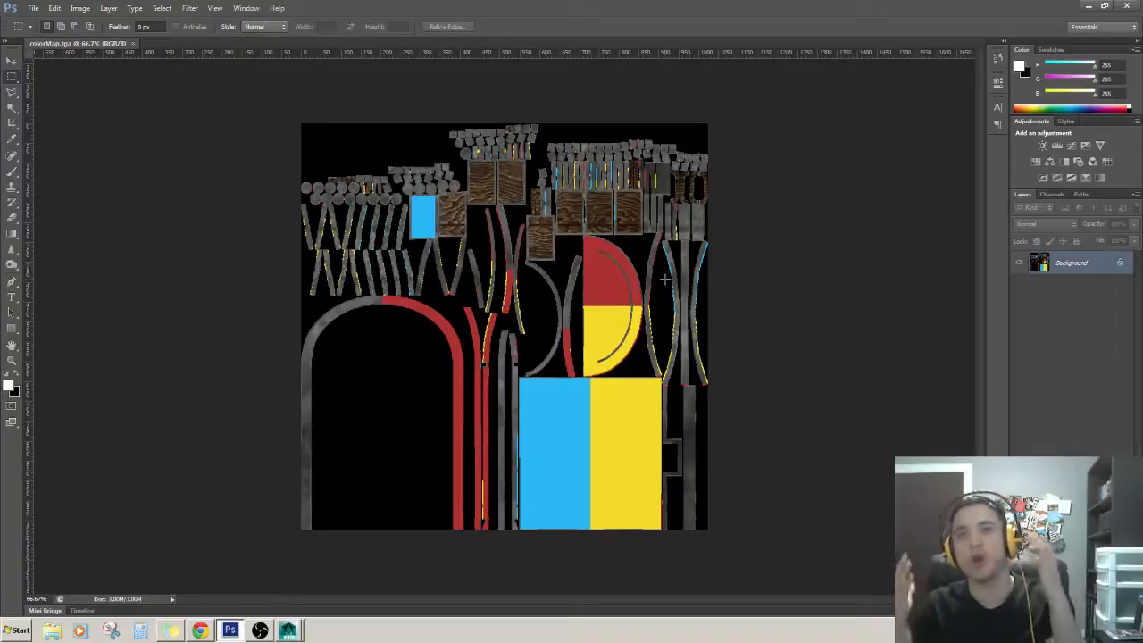
mouse_move(448, 101)
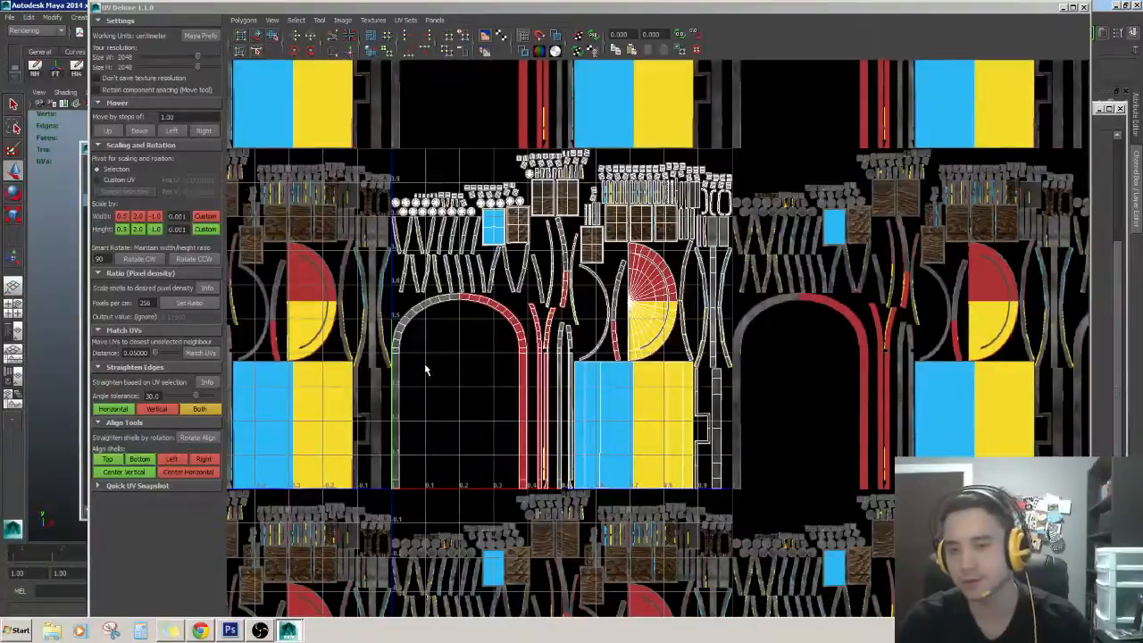
mouse_move(376, 387)
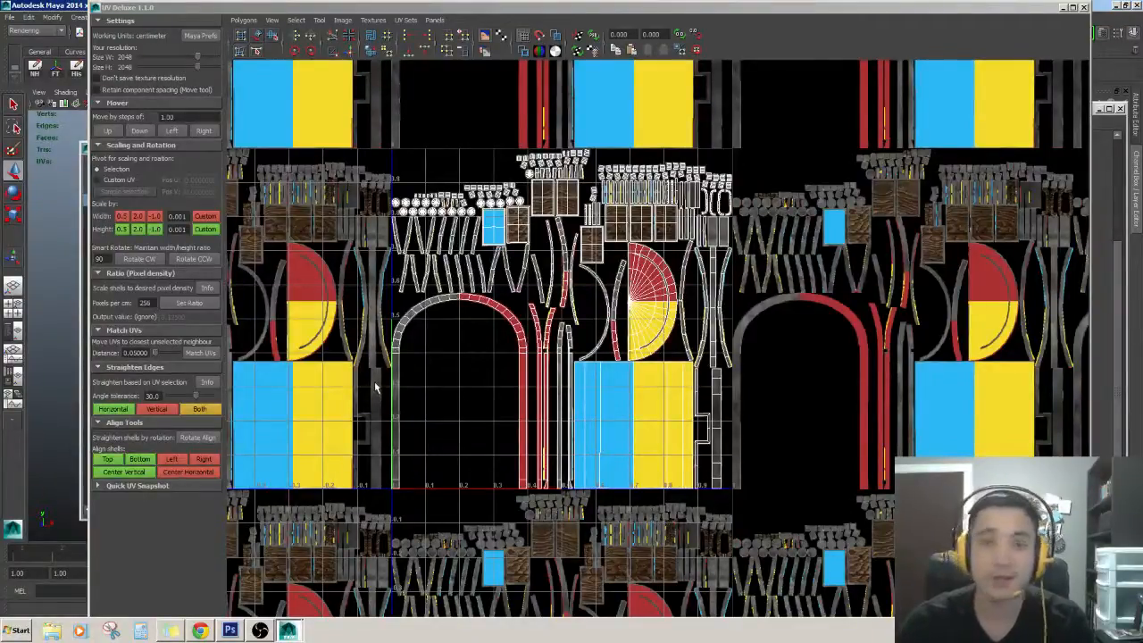